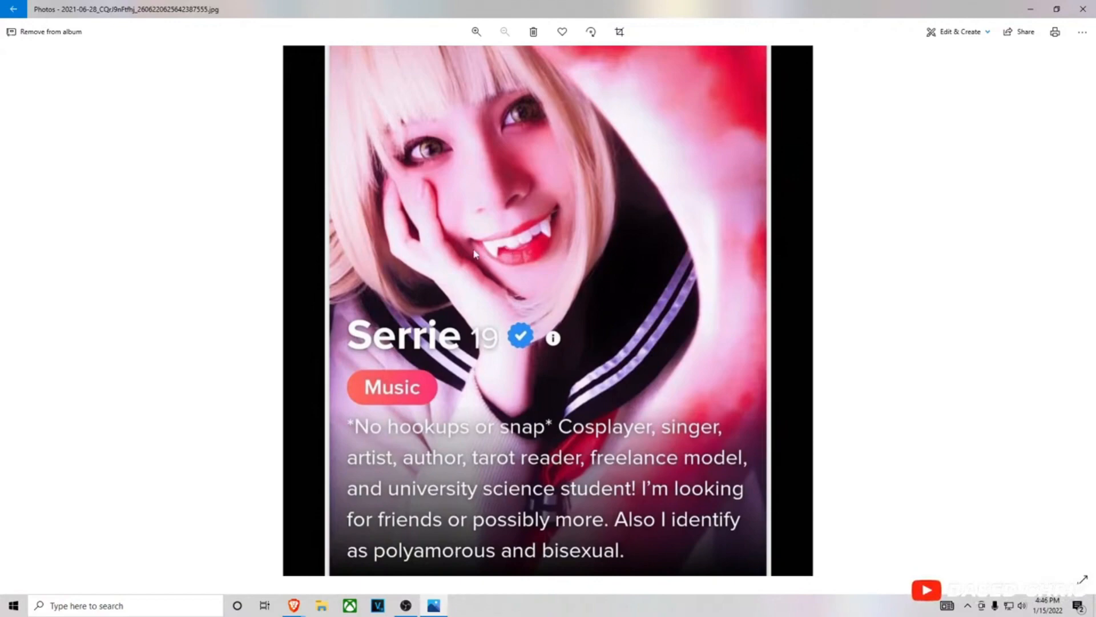
mouse_move(535, 239)
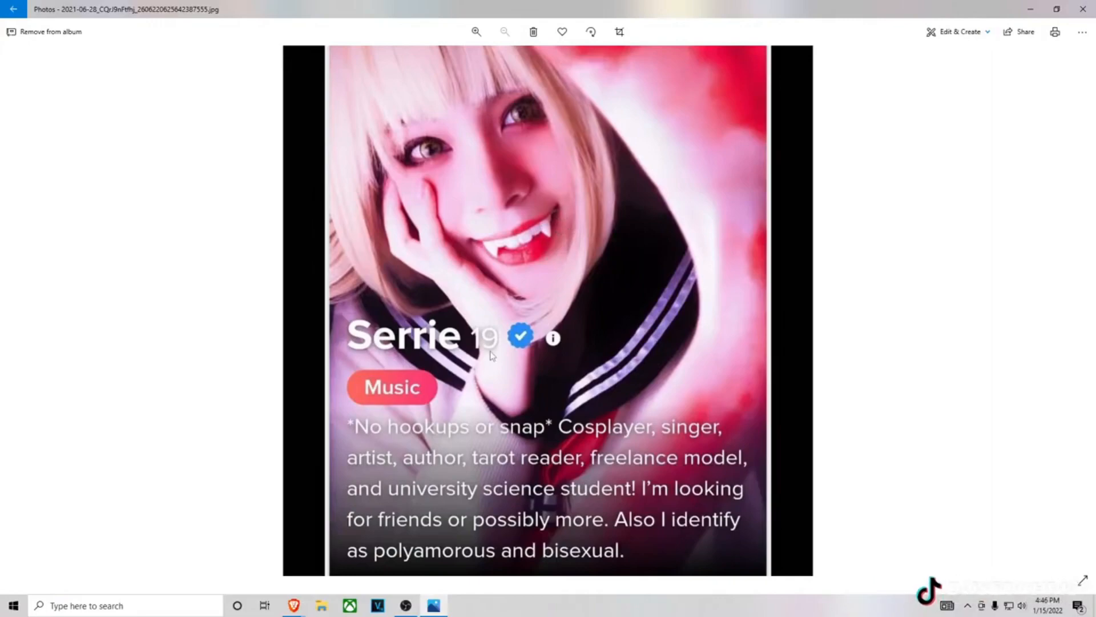
mouse_move(499, 366)
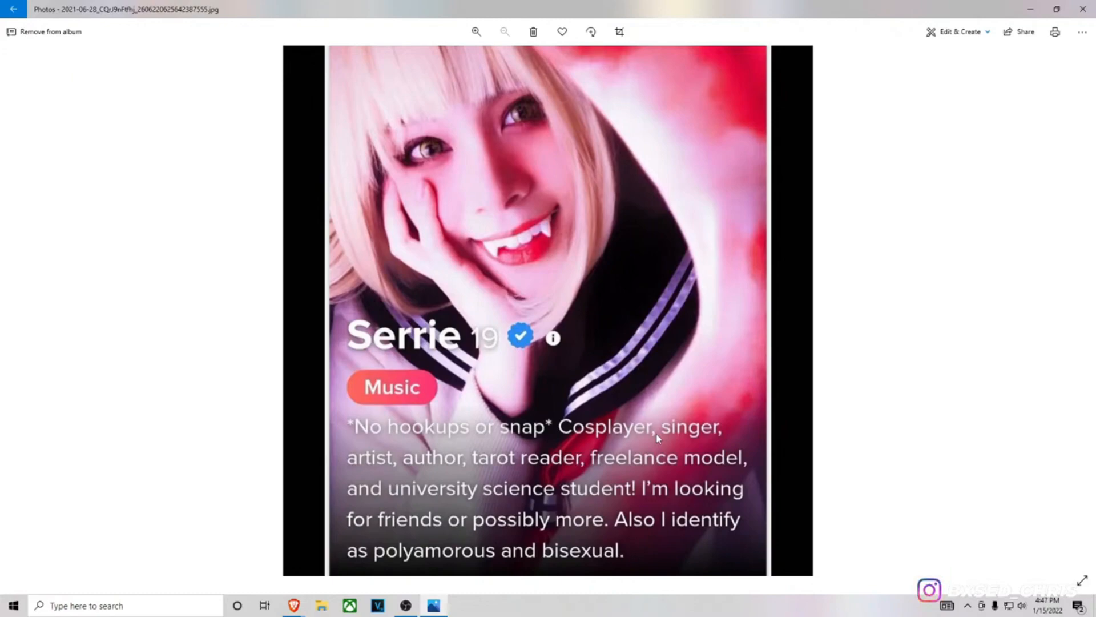
mouse_move(527, 448)
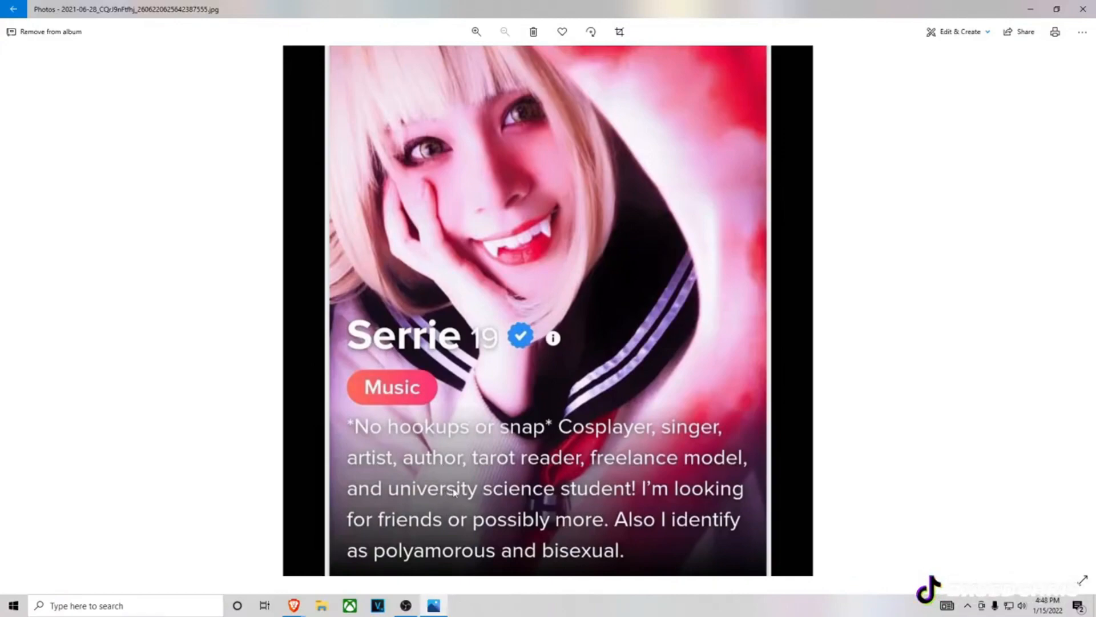
mouse_move(500, 482)
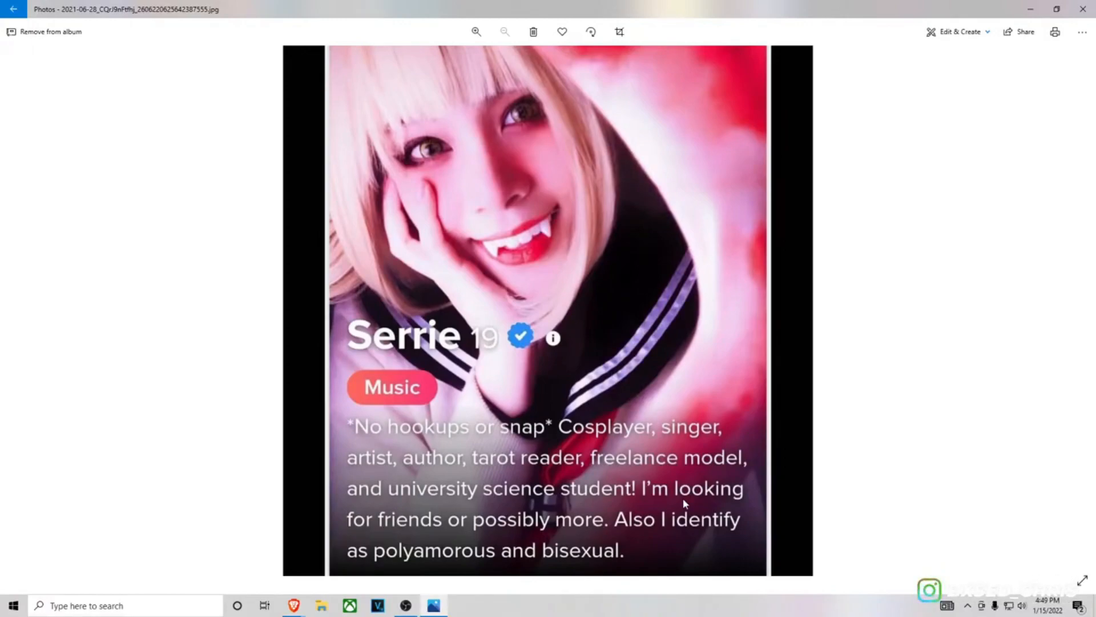
mouse_move(711, 291)
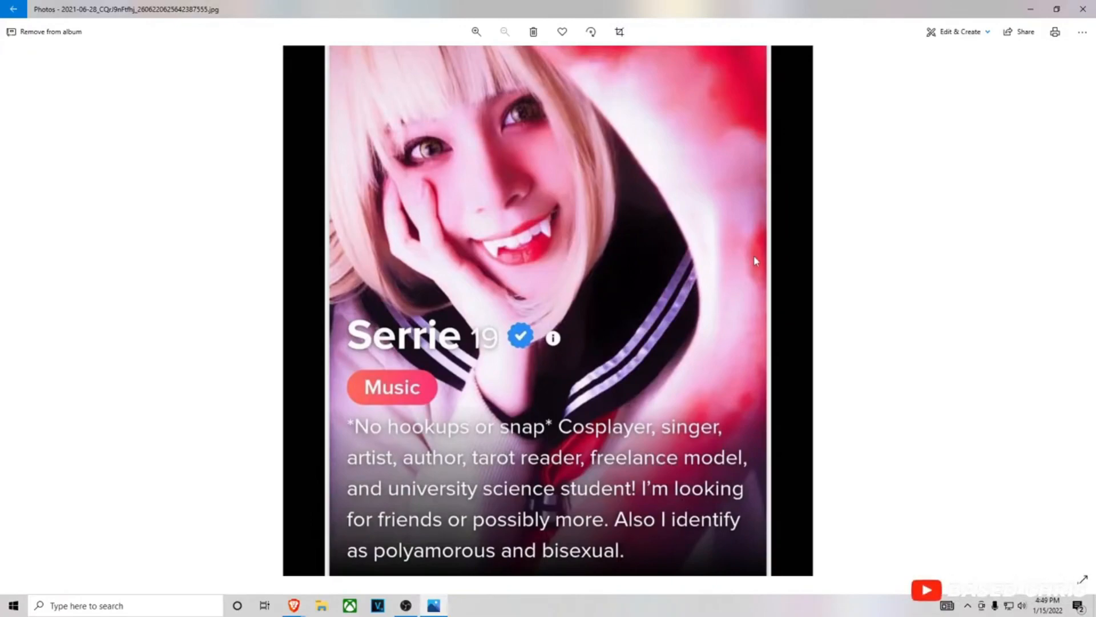
mouse_move(771, 256)
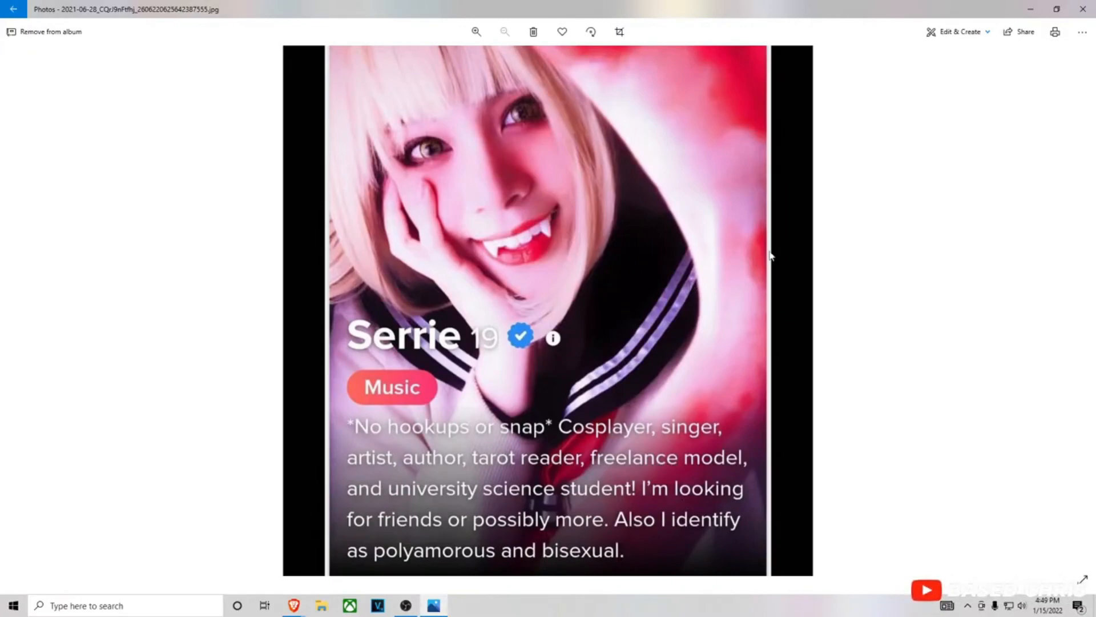
mouse_move(682, 256)
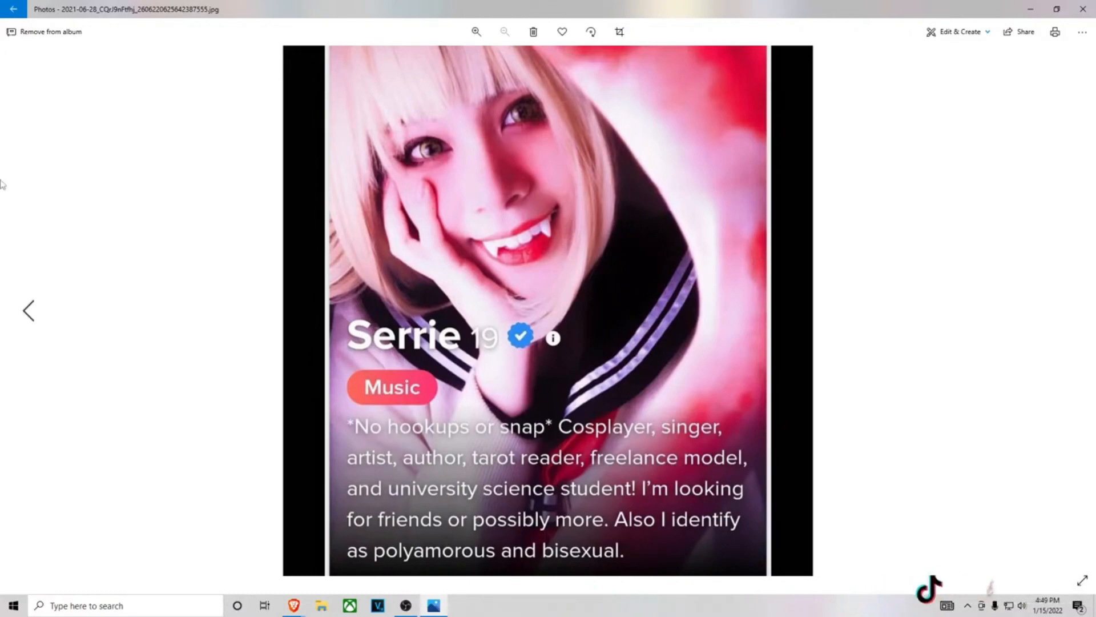
mouse_move(162, 164)
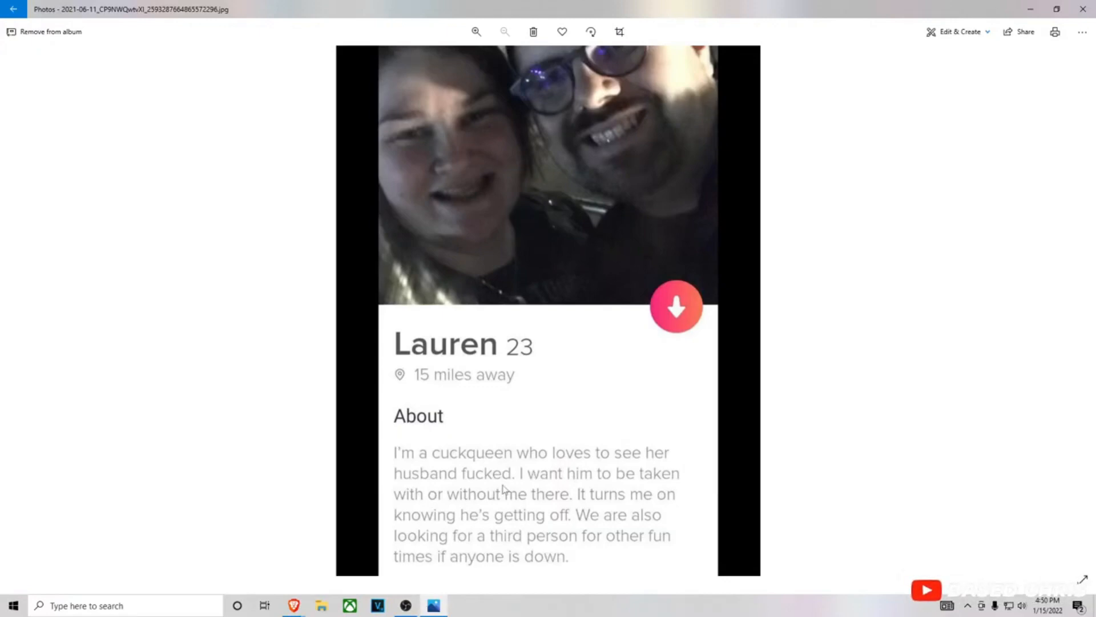
mouse_move(480, 519)
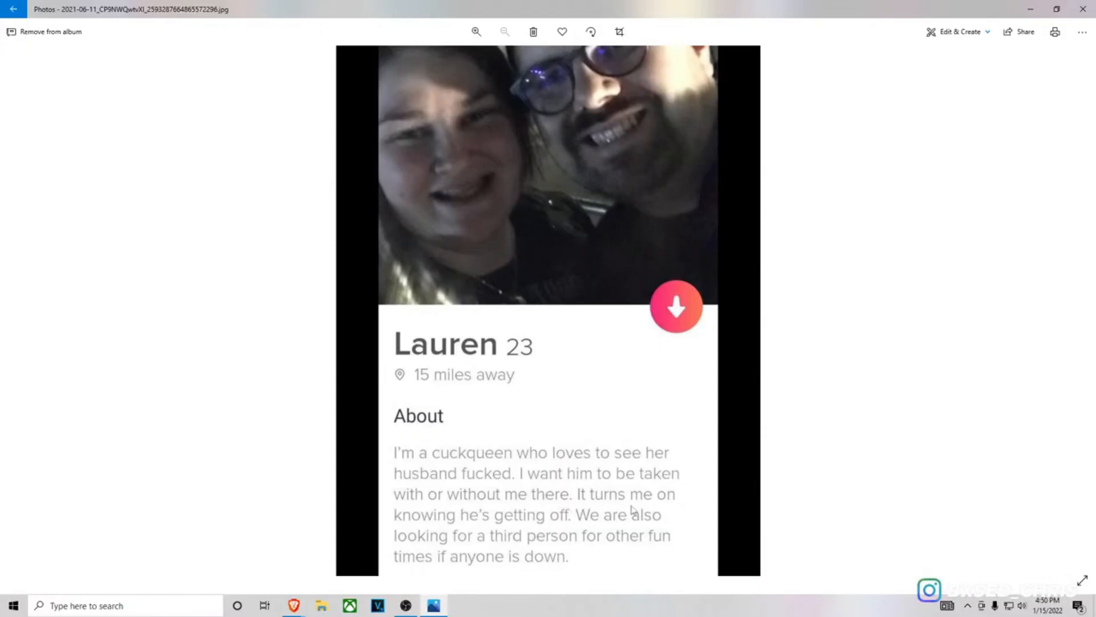
mouse_move(617, 542)
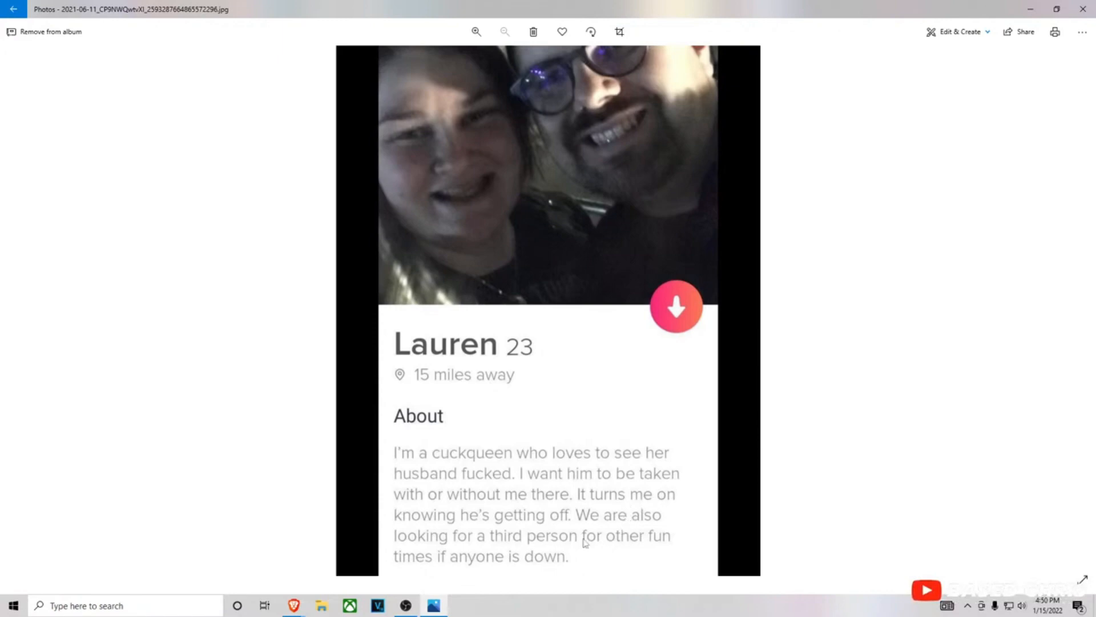
mouse_move(614, 573)
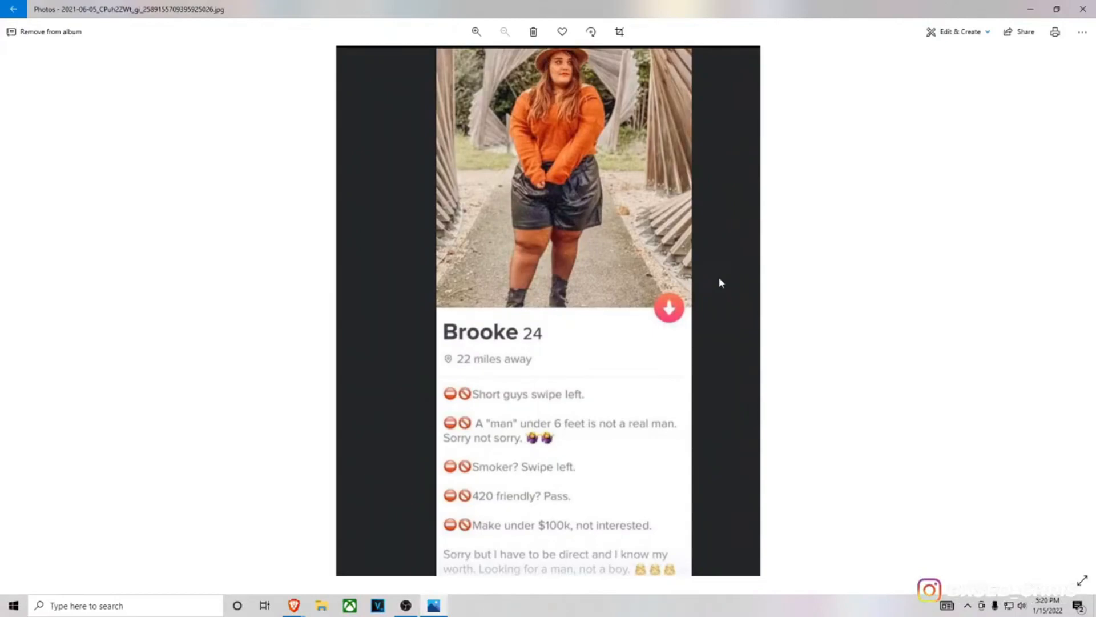
mouse_move(726, 281)
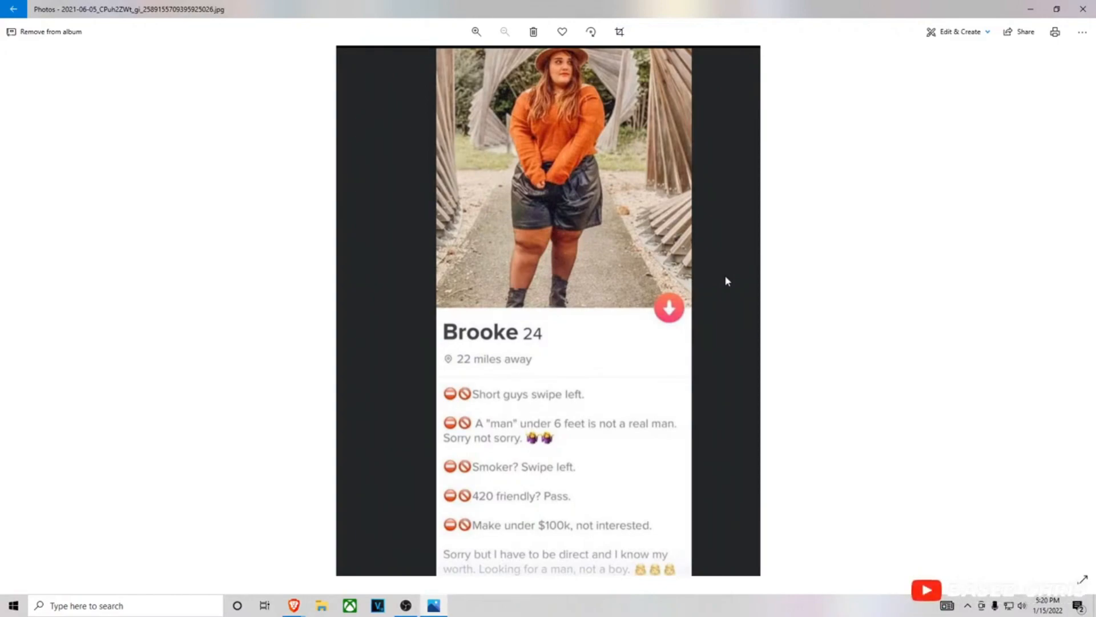
mouse_move(623, 319)
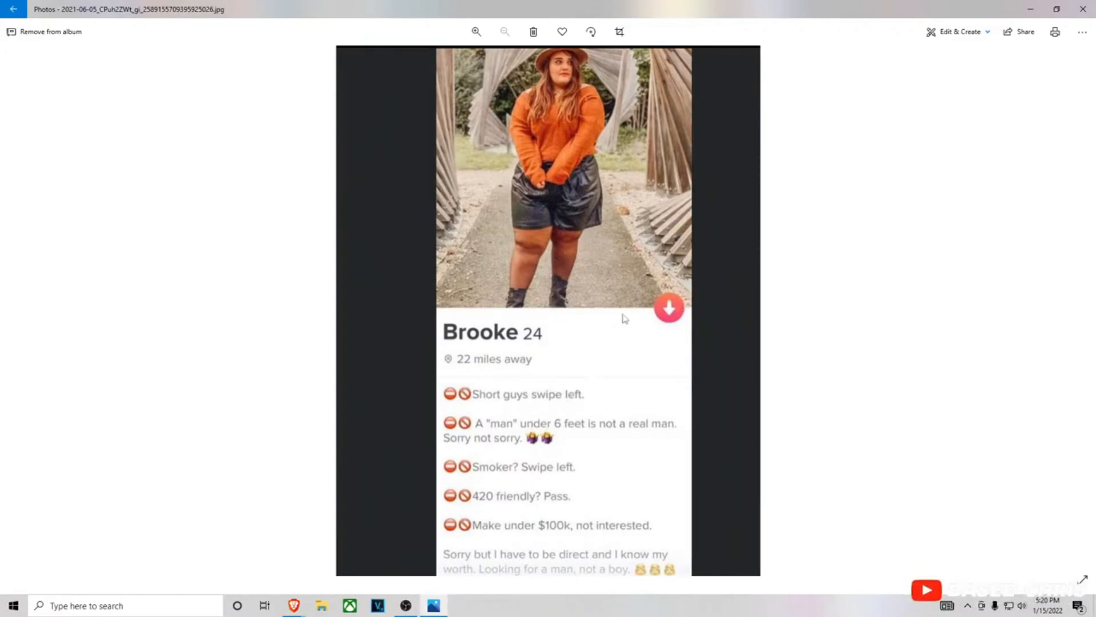
mouse_move(755, 291)
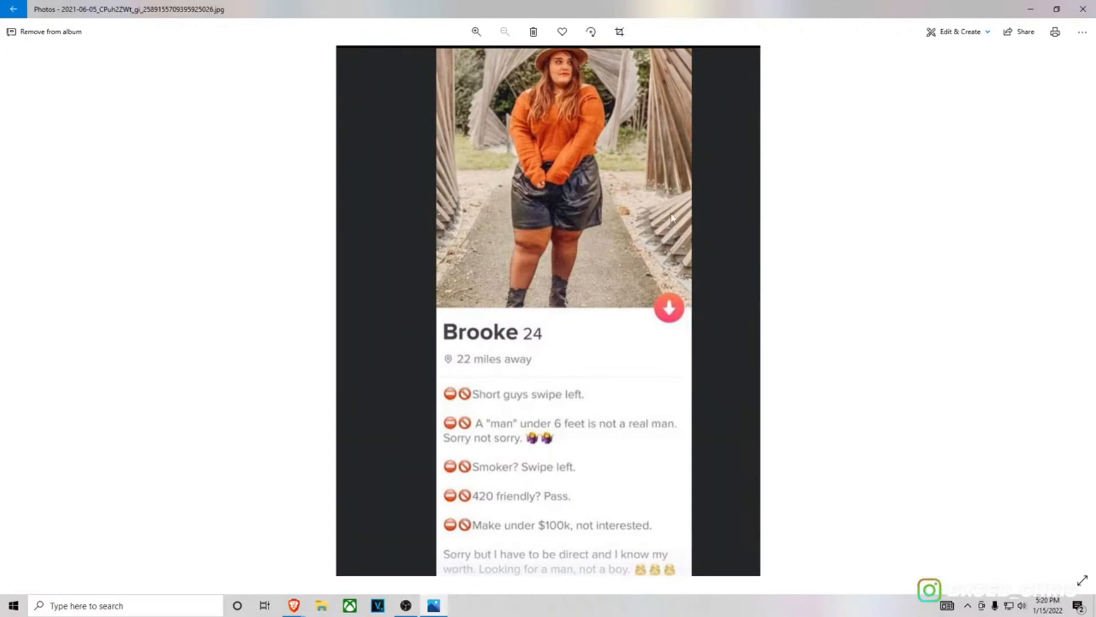
mouse_move(665, 220)
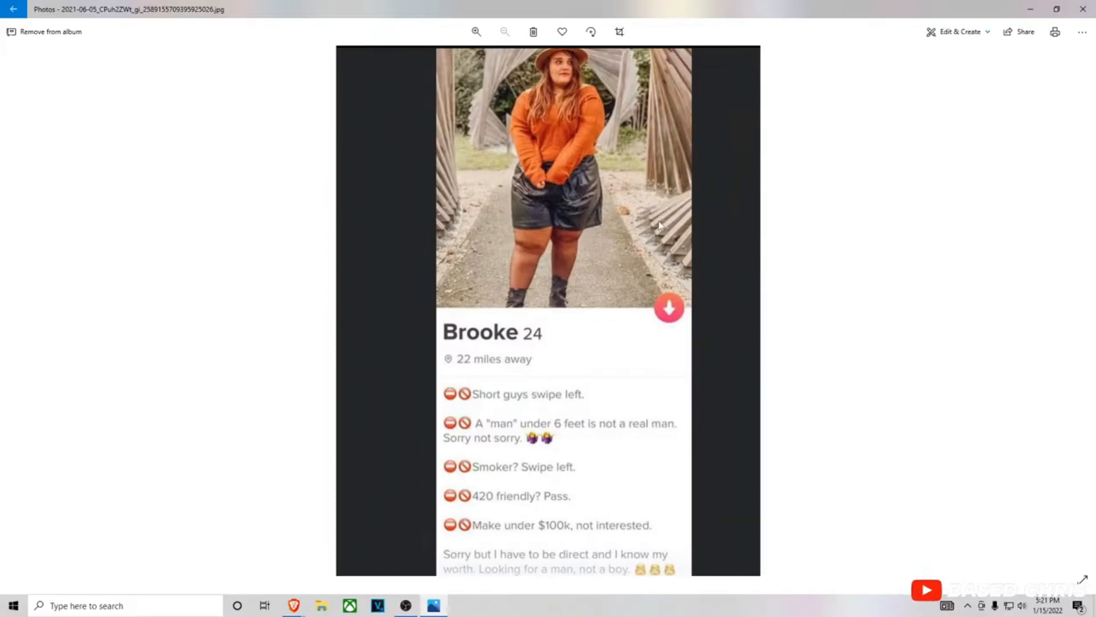
mouse_move(660, 215)
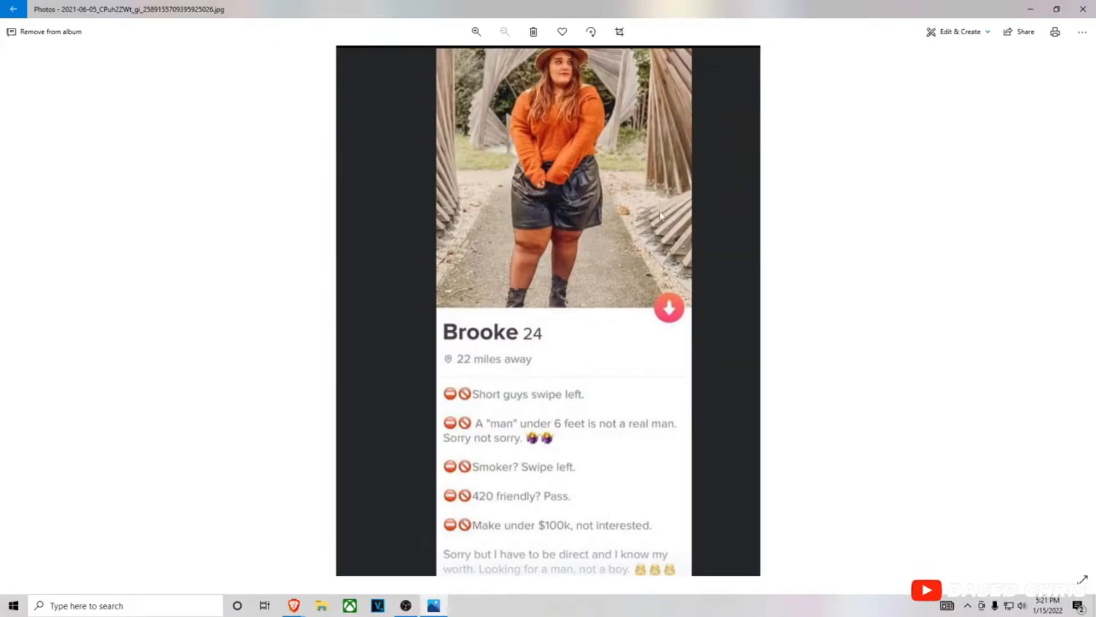
mouse_move(723, 291)
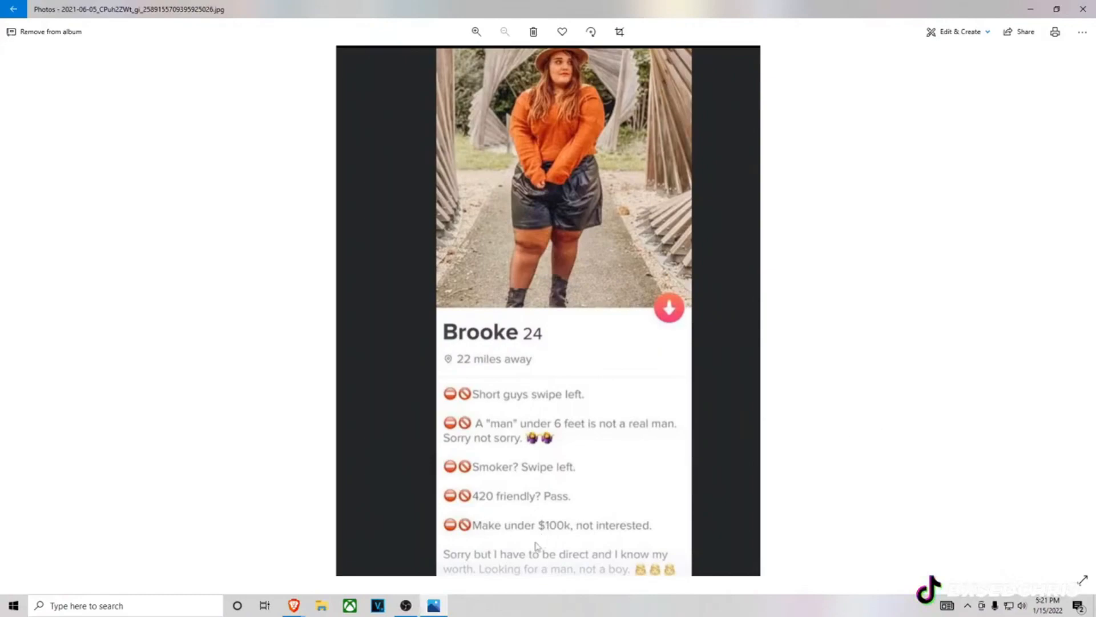
mouse_move(566, 261)
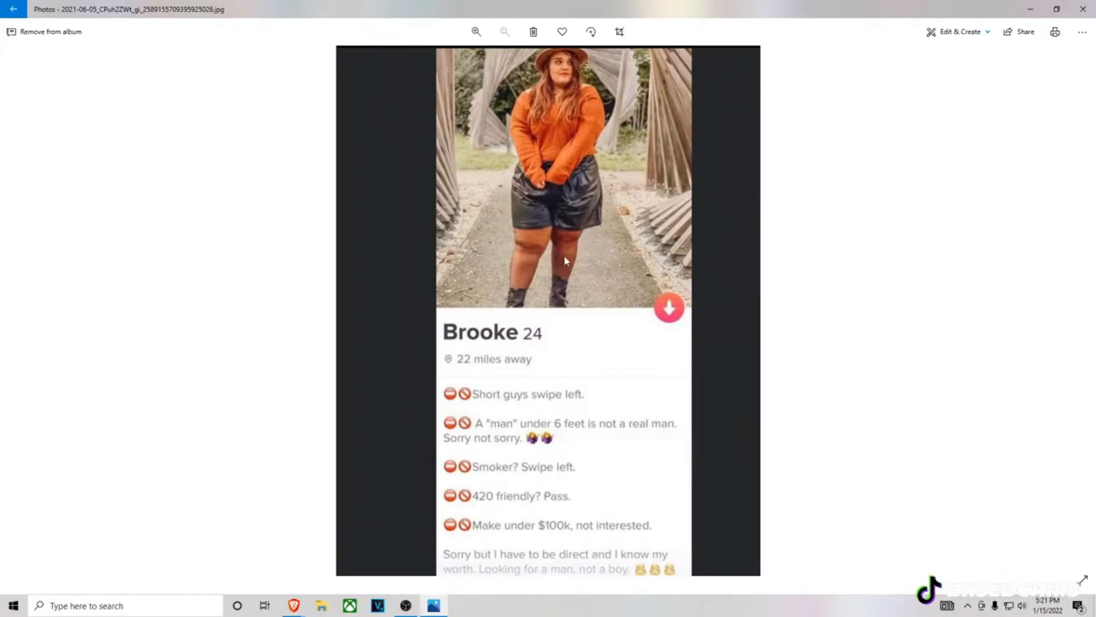
mouse_move(573, 299)
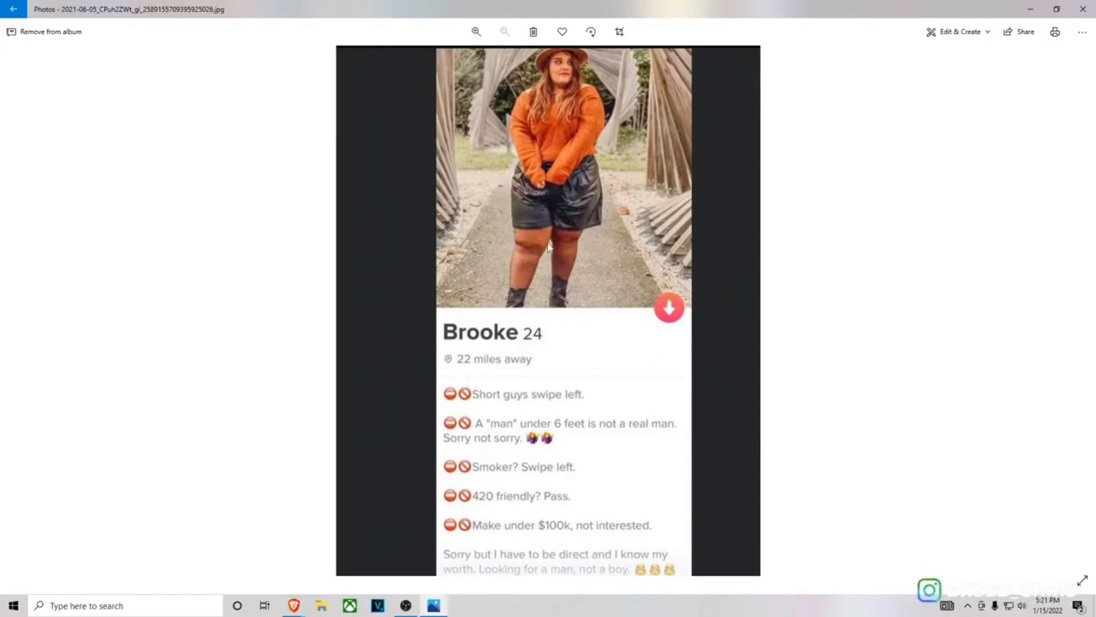
mouse_move(560, 242)
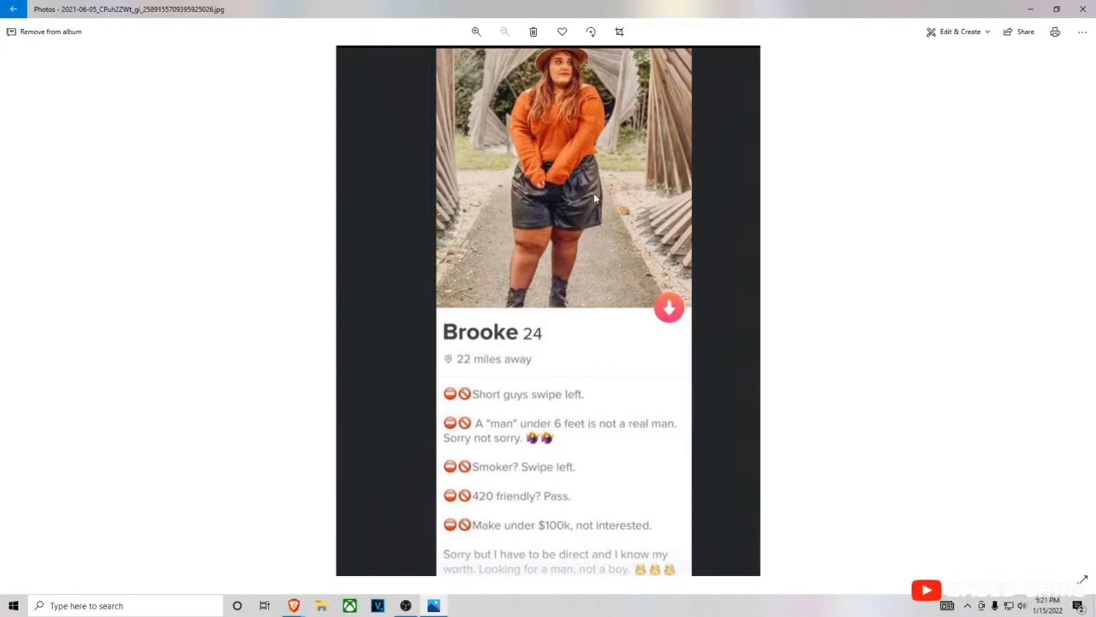
mouse_move(566, 225)
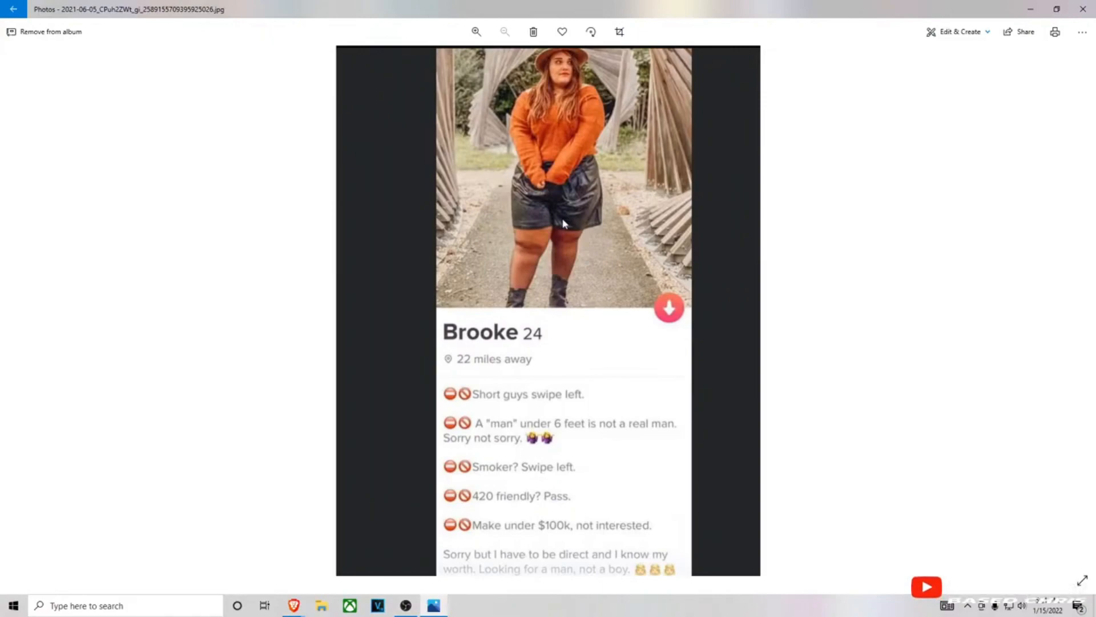
mouse_move(572, 205)
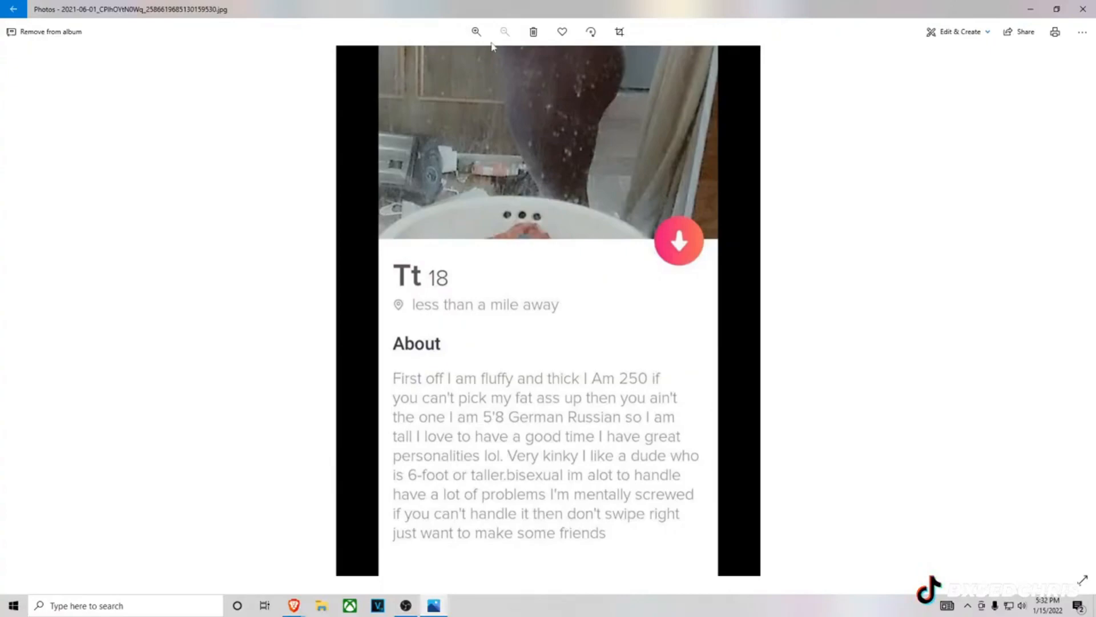
Zoom in on the 18-year-old's profile screenshot to enlarge the name, age and distance.
left_click(476, 31)
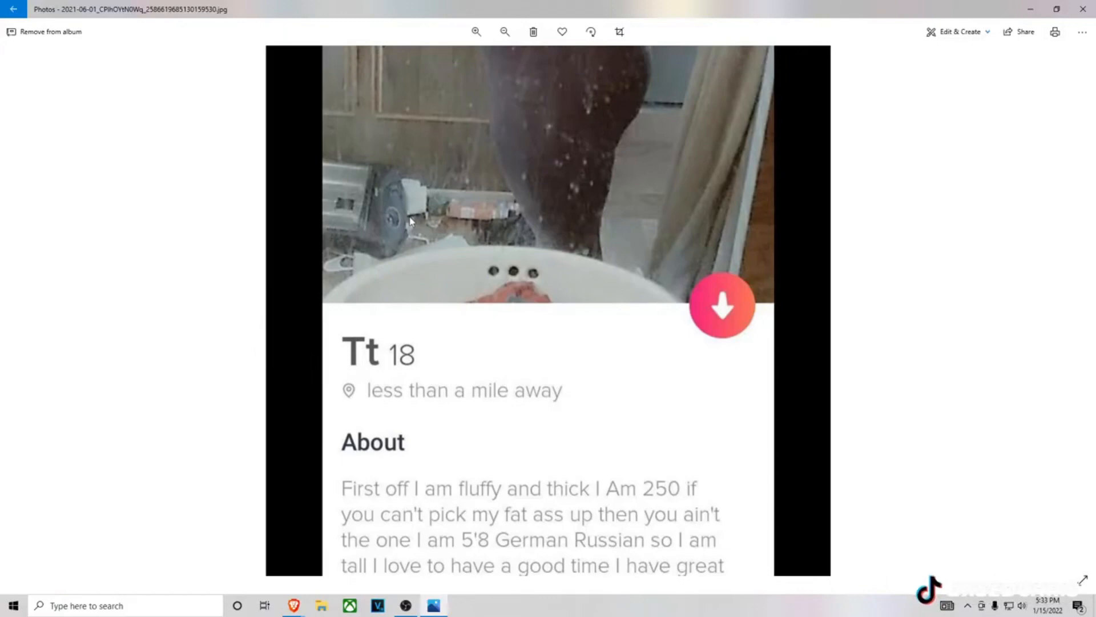
mouse_move(349, 177)
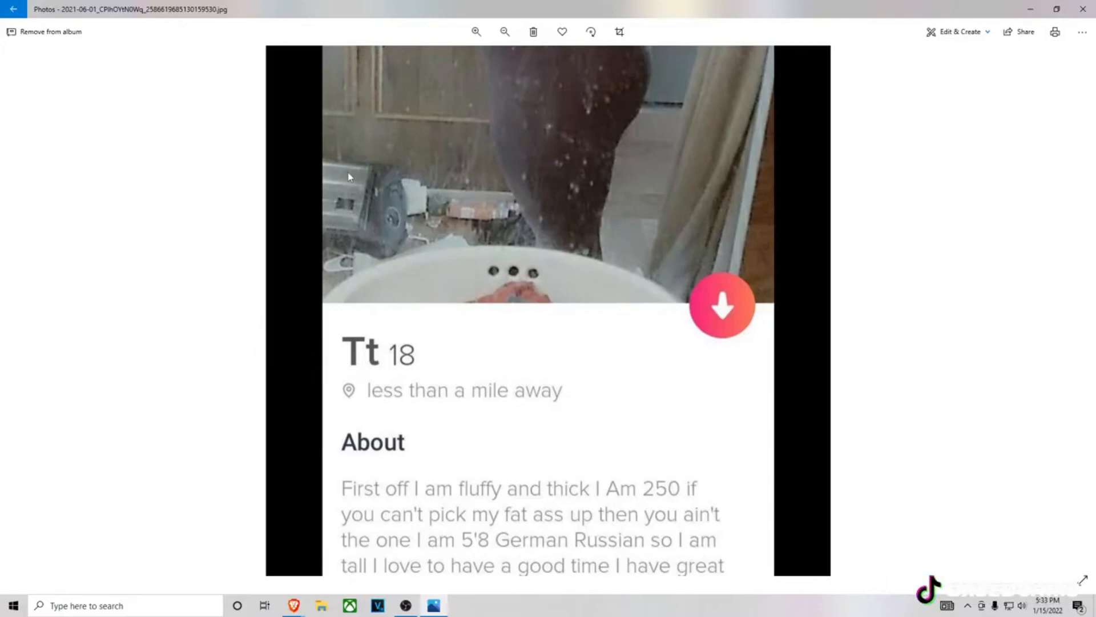
mouse_move(486, 195)
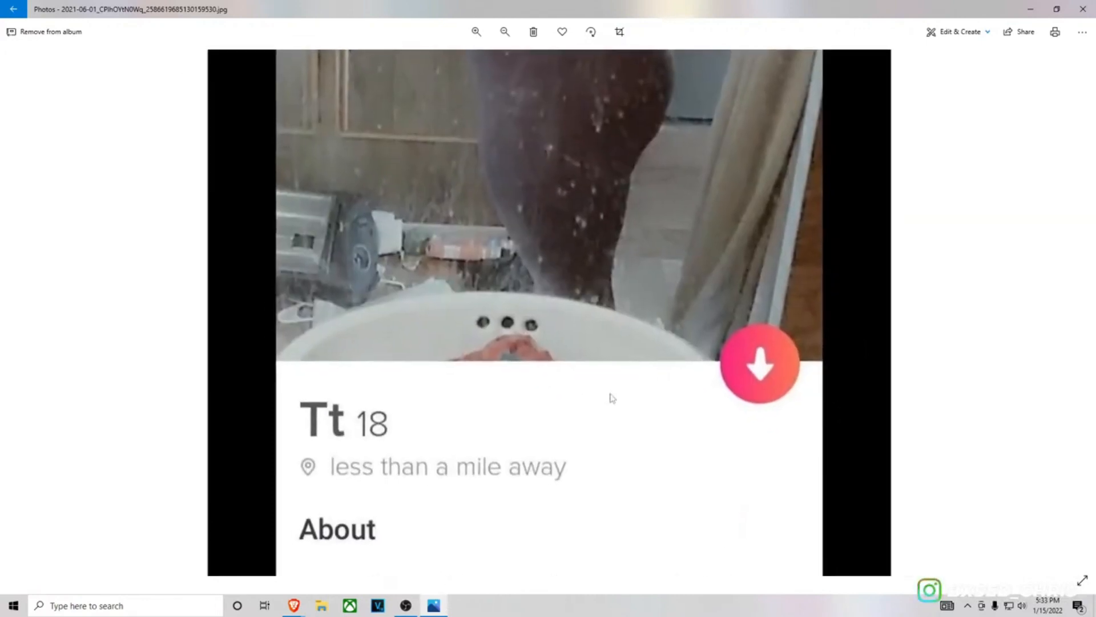
Zoom the profile screenshot back out so the photo and full About bio fit.
left_click(476, 32)
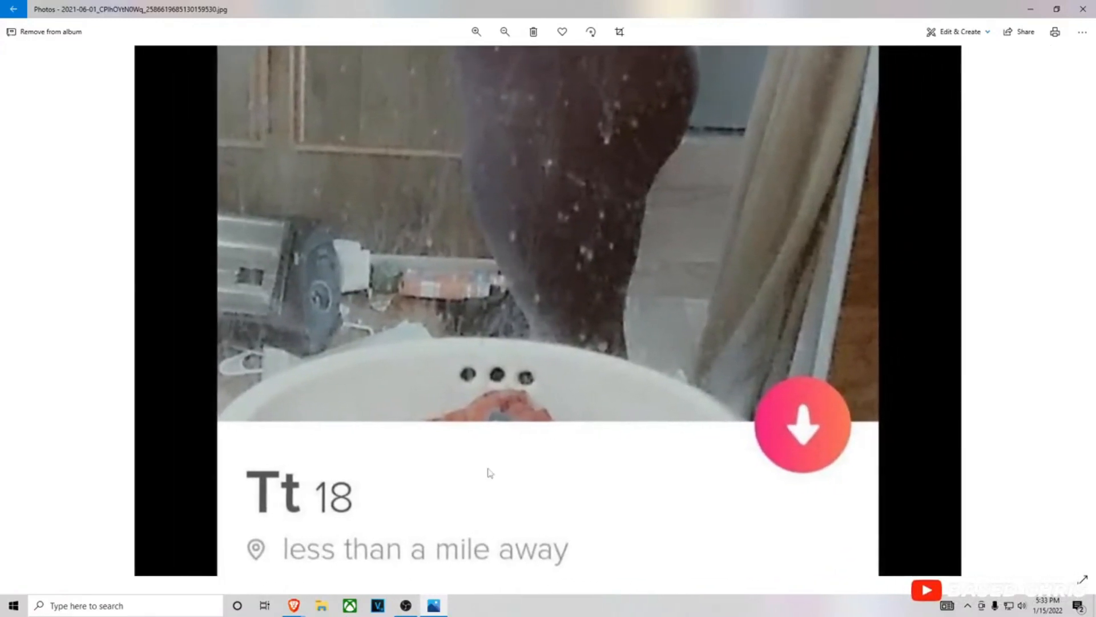
scroll("down", 3)
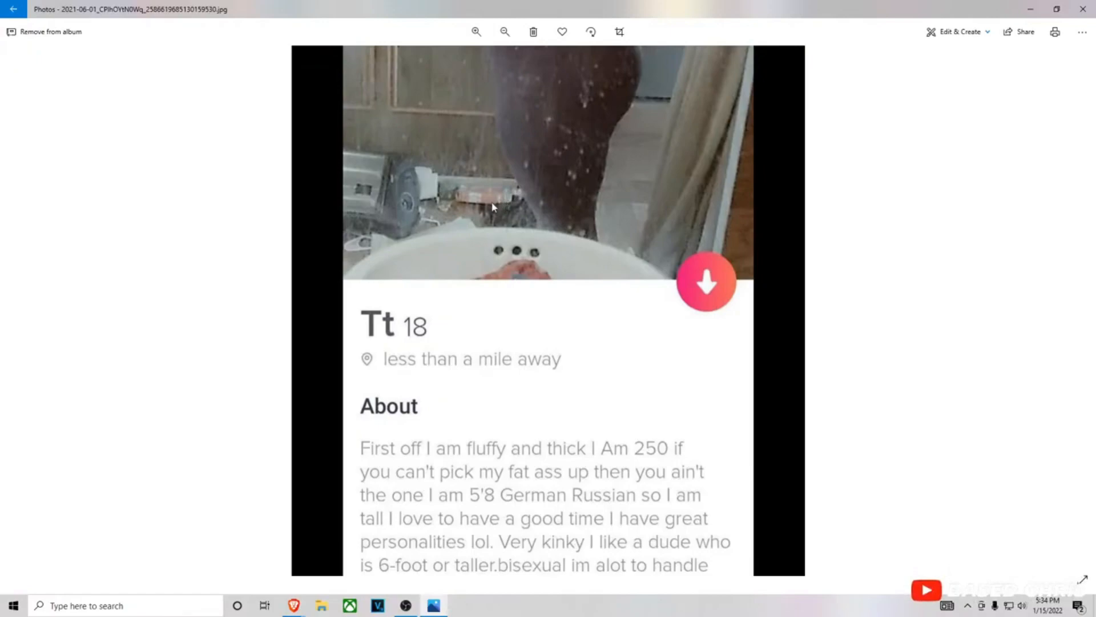
mouse_move(506, 200)
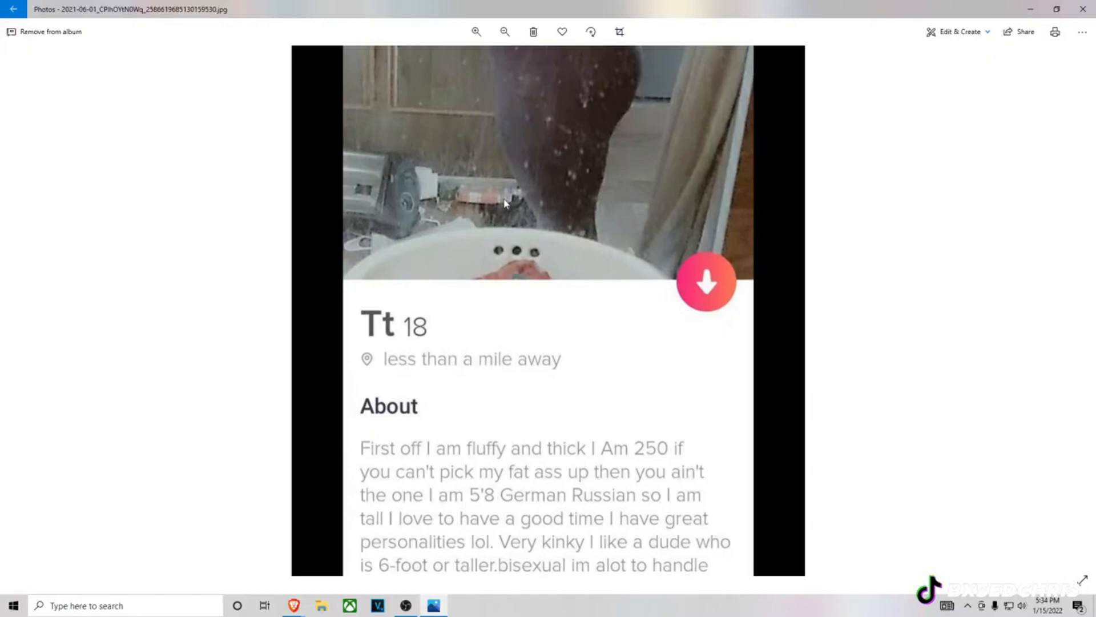
mouse_move(535, 392)
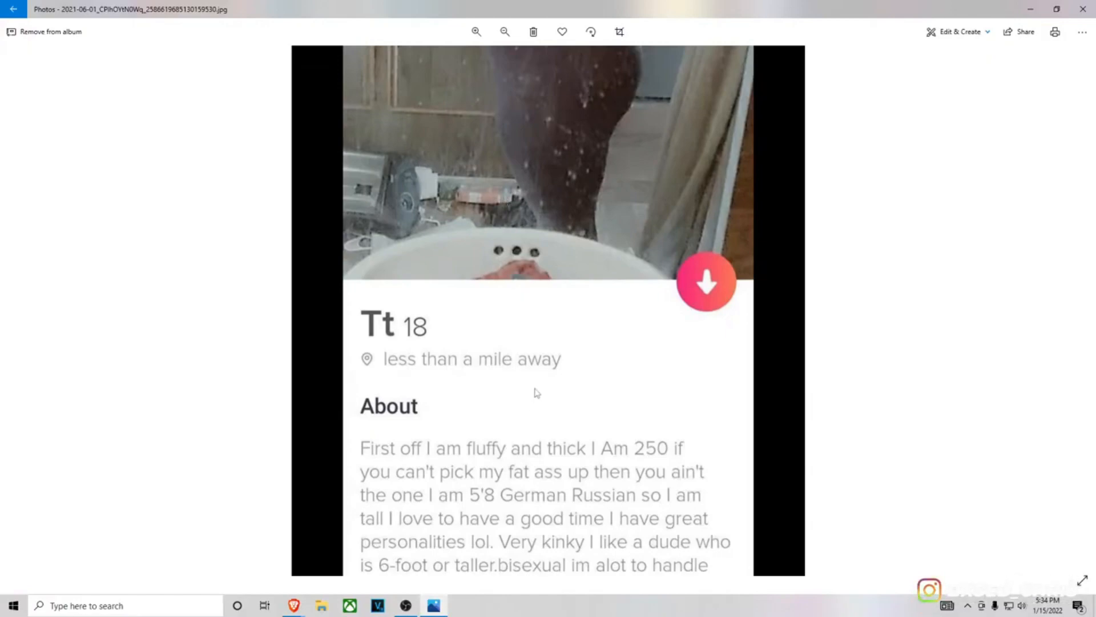
mouse_move(538, 380)
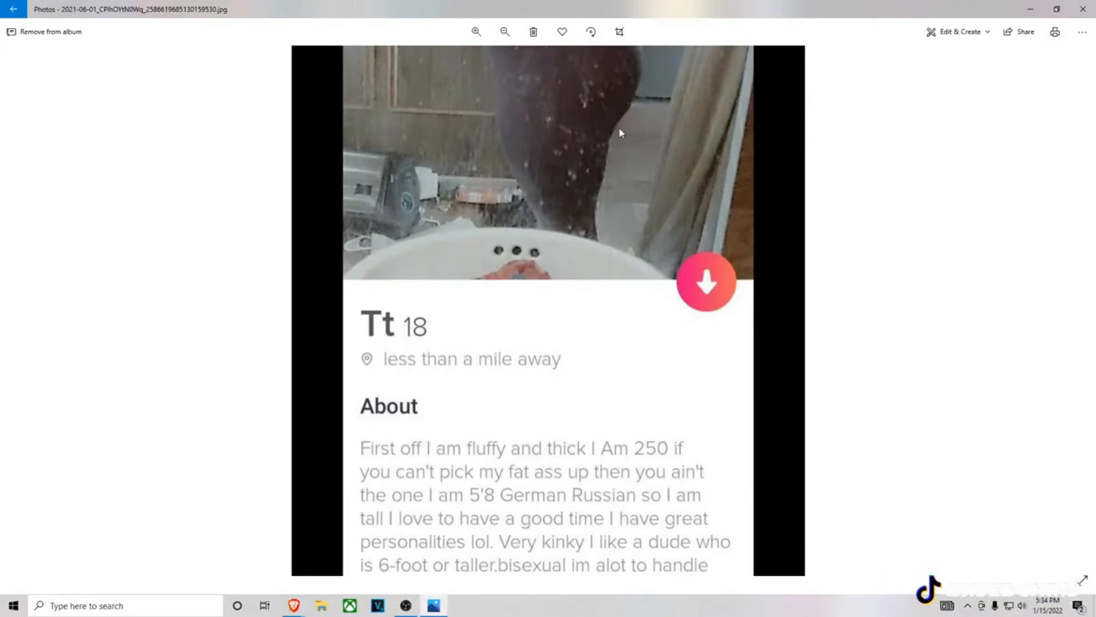
mouse_move(669, 100)
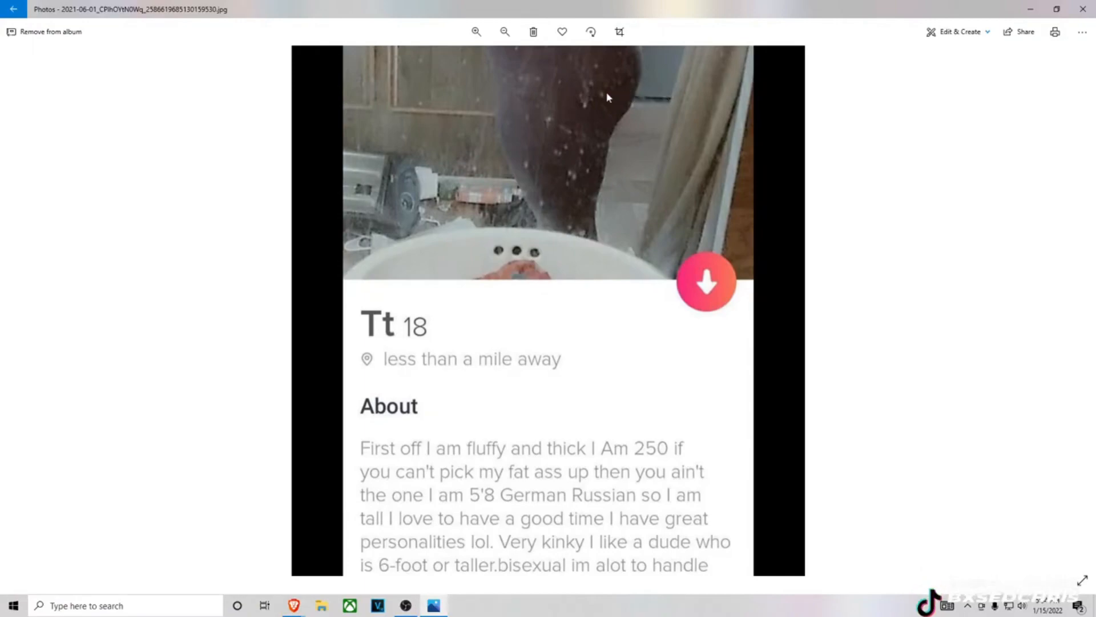
mouse_move(603, 102)
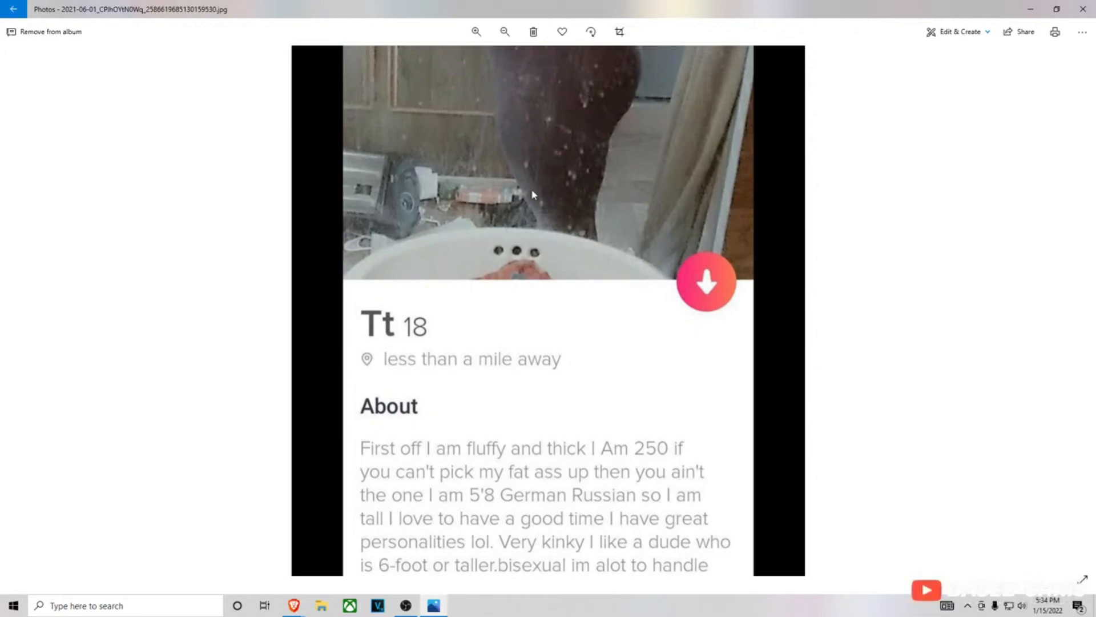
mouse_move(516, 220)
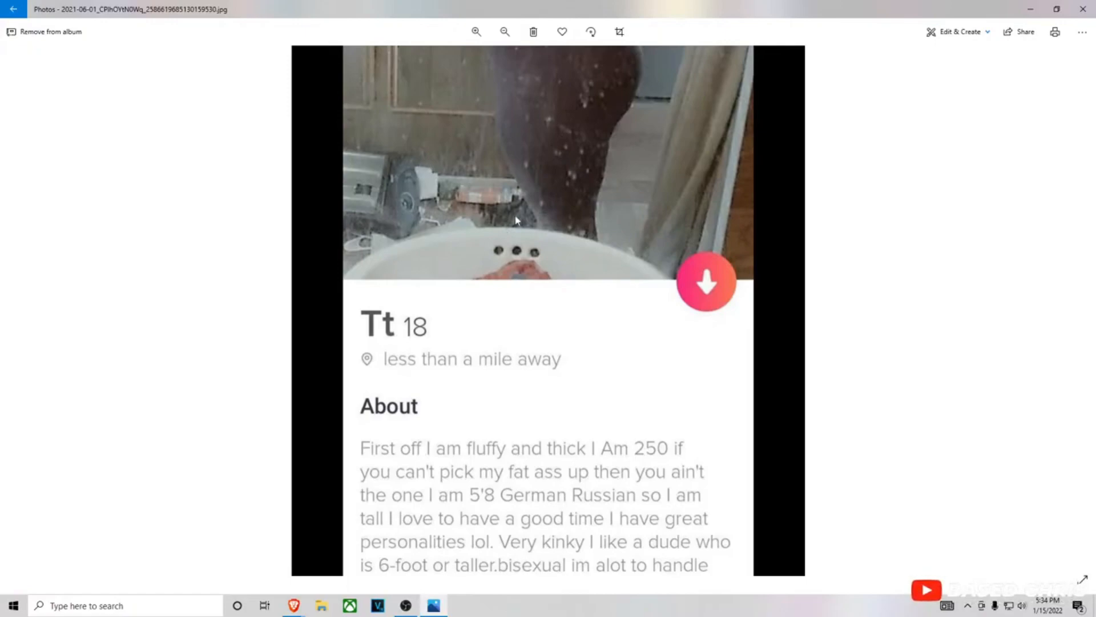
mouse_move(570, 158)
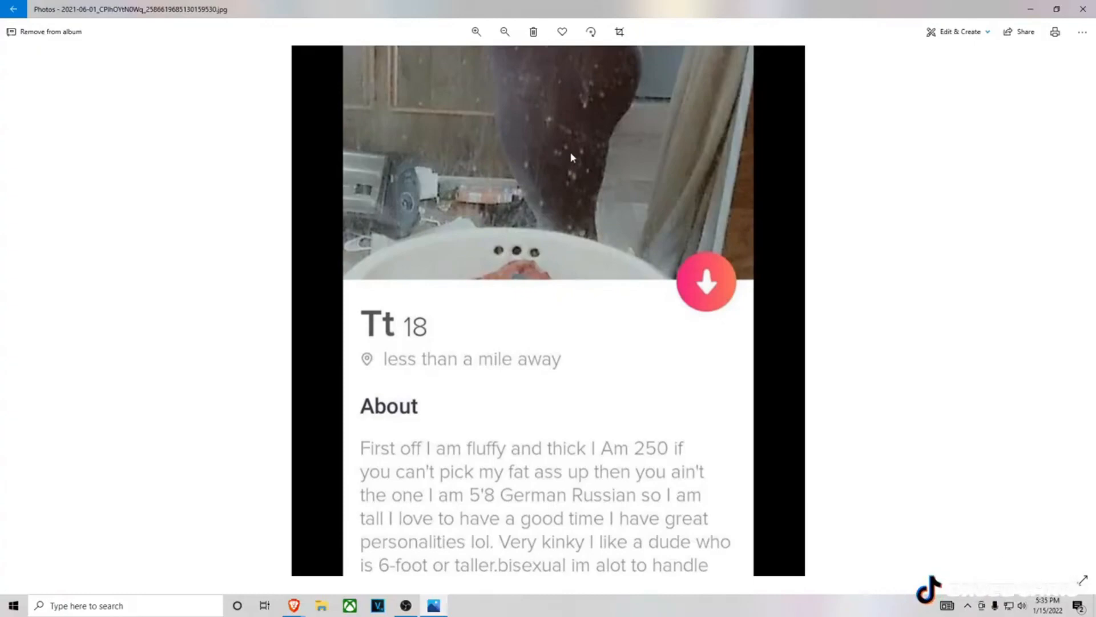
mouse_move(546, 179)
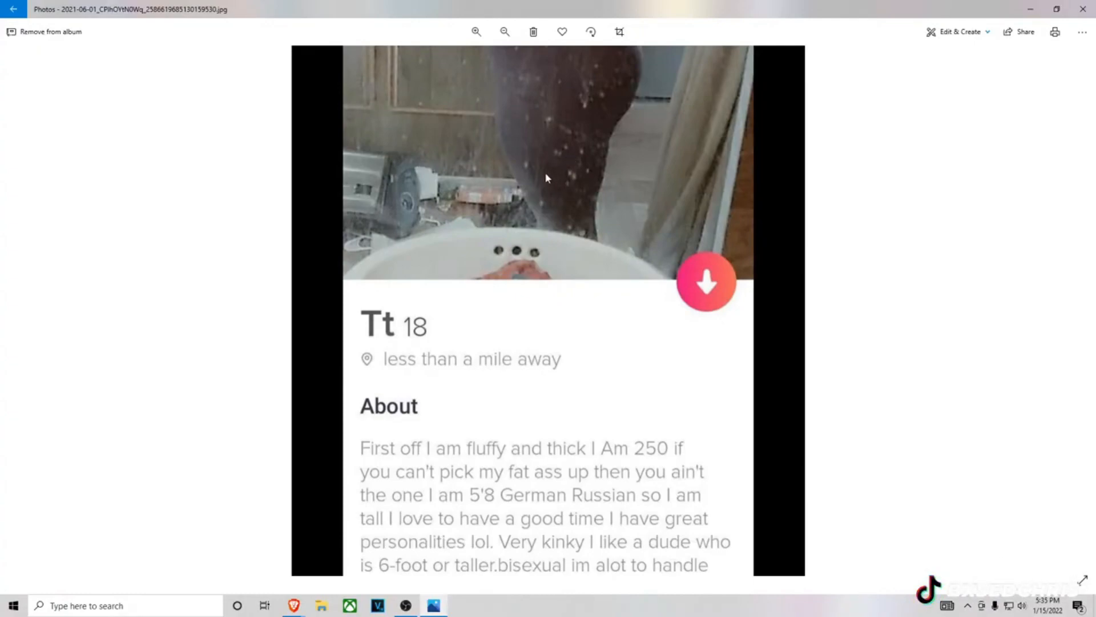